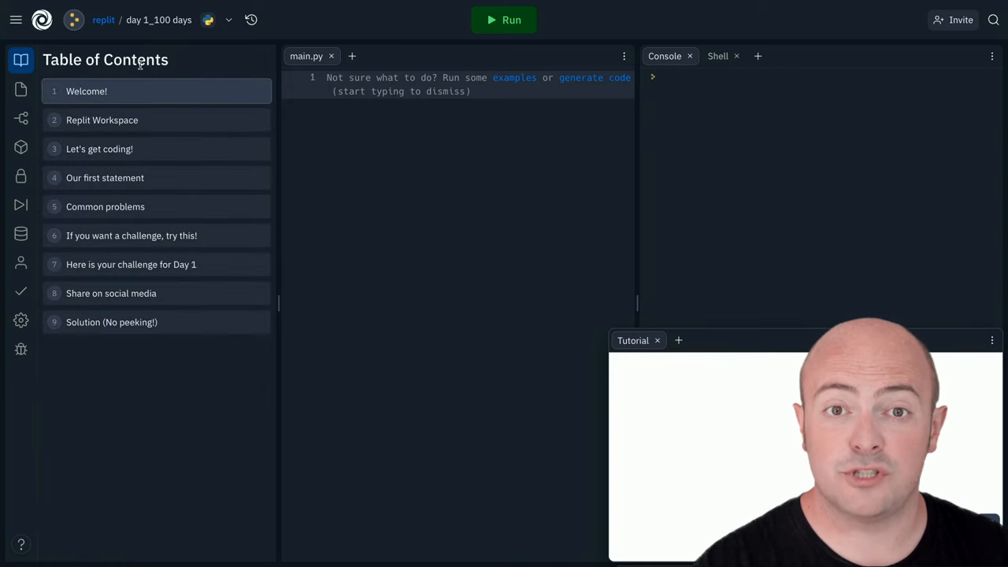
Step: Open the 'Welcome!' lesson from the Day 1 Table of Contents
{"action": "left_click", "coordinate": [86, 90]}
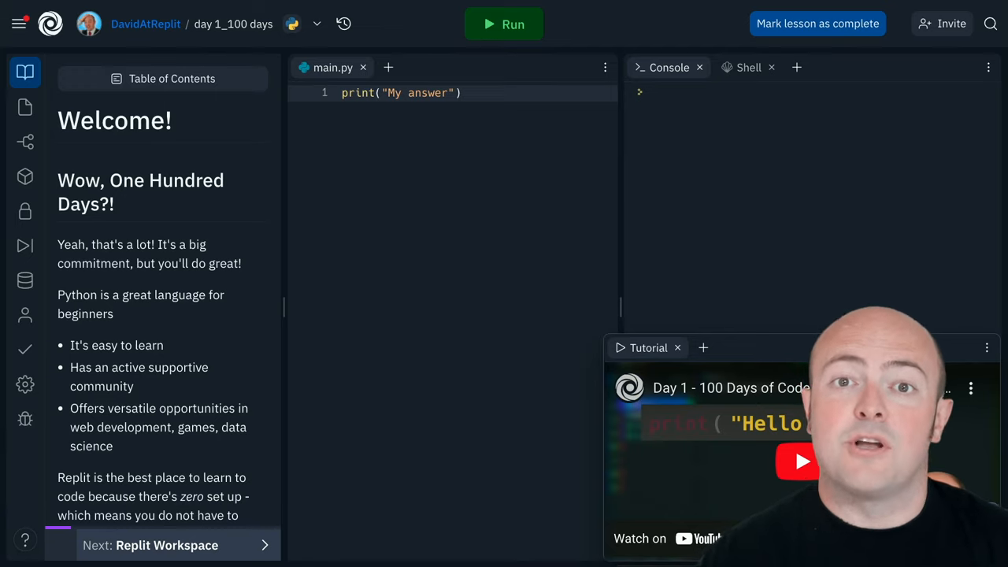
{"action": "mouse_move", "coordinate": [552, 197]}
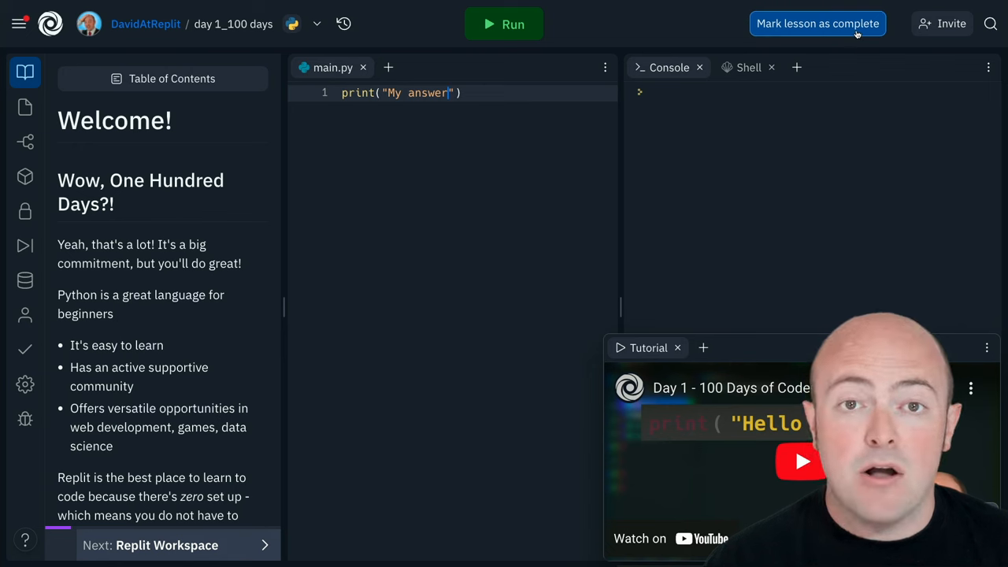
Step: Mark the Day 1 lesson complete and return to the course hub from the congratulations dialog
{"action": "left_click", "coordinate": [817, 24]}
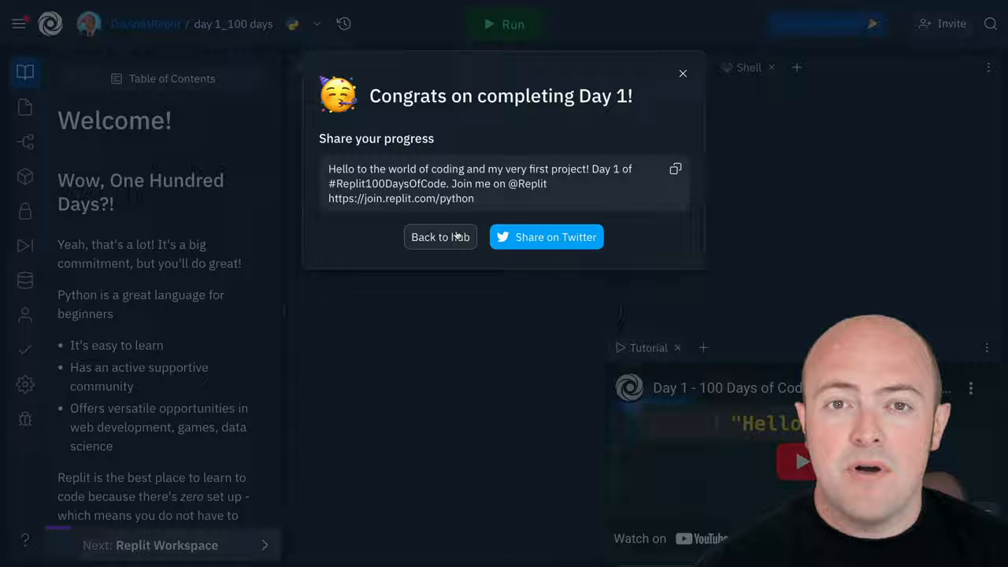
{"action": "left_click", "coordinate": [441, 236]}
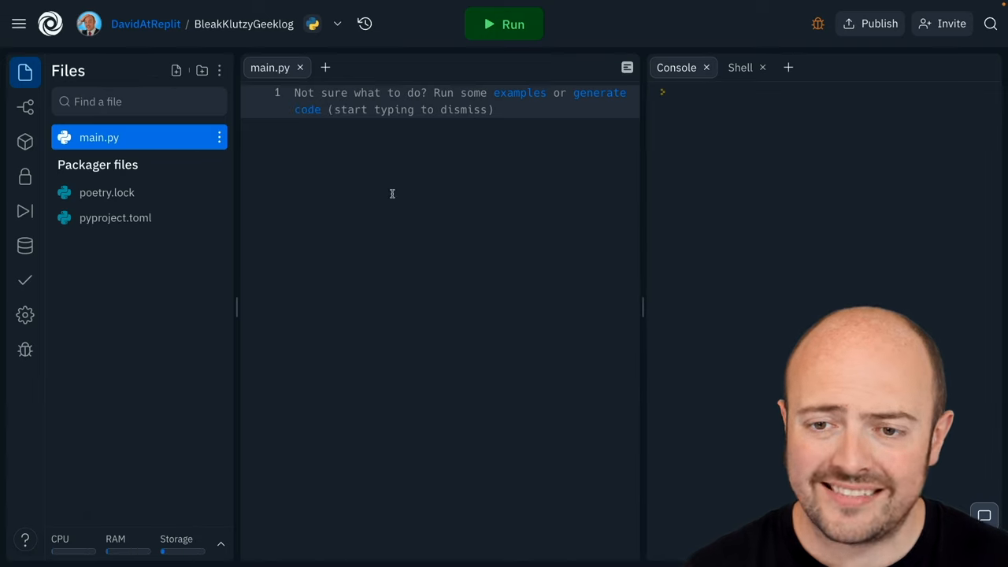
Step: Write print("Hello Replit") in main.py and run it
{"action": "type", "text": "print(\"\")"}
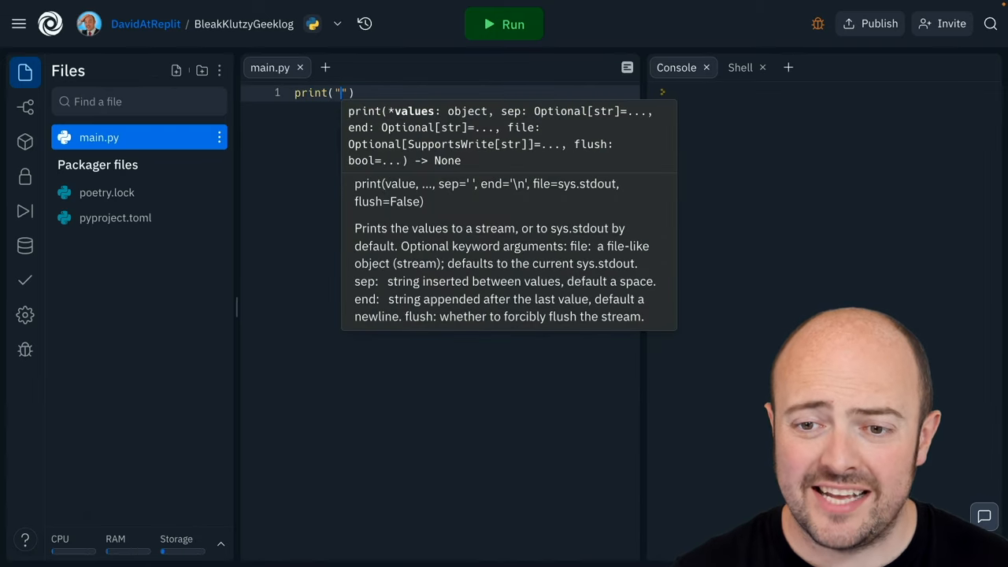
{"action": "type", "text": "Hello Replit"}
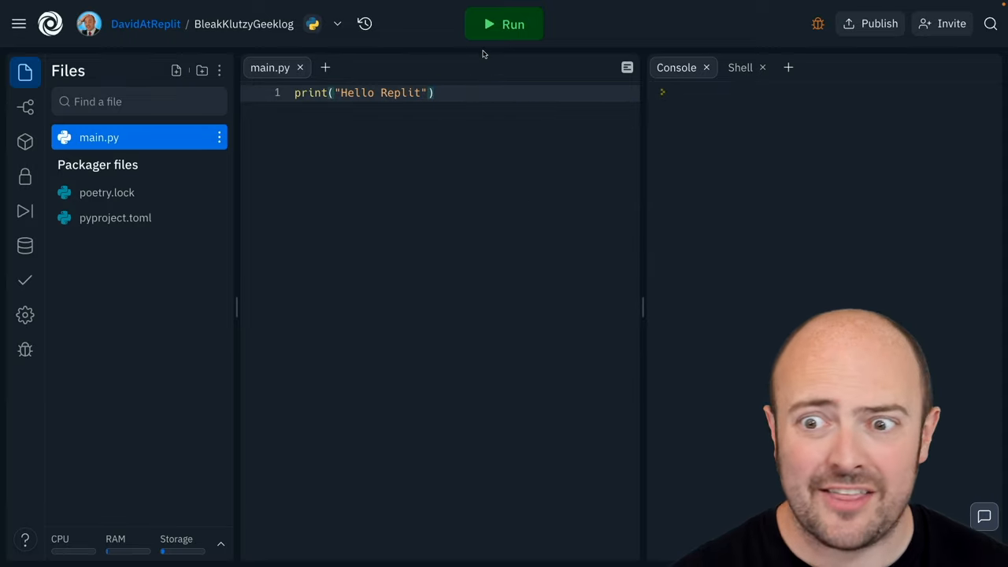
{"action": "left_click", "coordinate": [504, 24]}
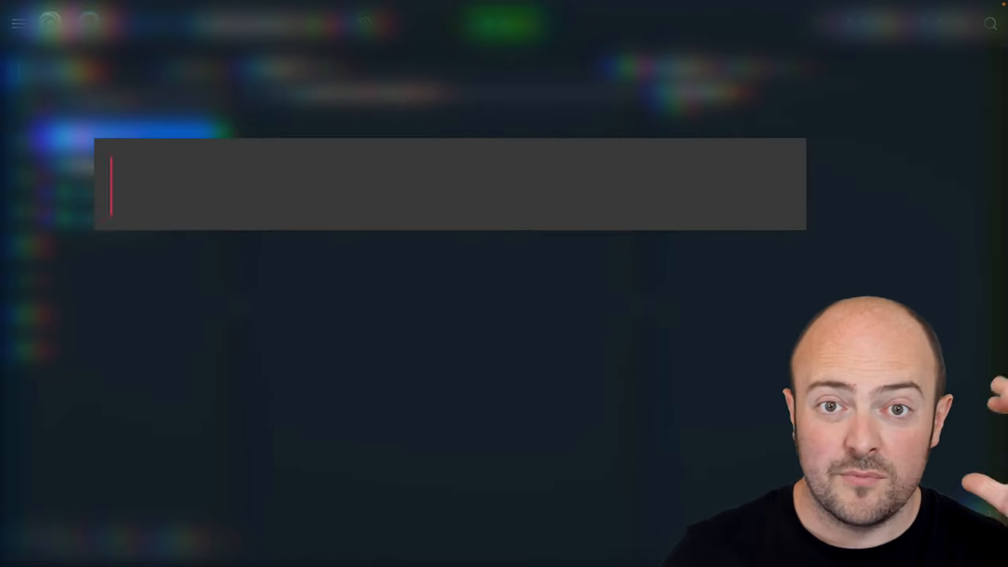
Step: Retype the print("Hello Replit") line so the console prints Hello Replit
{"action": "type", "text": "print("}
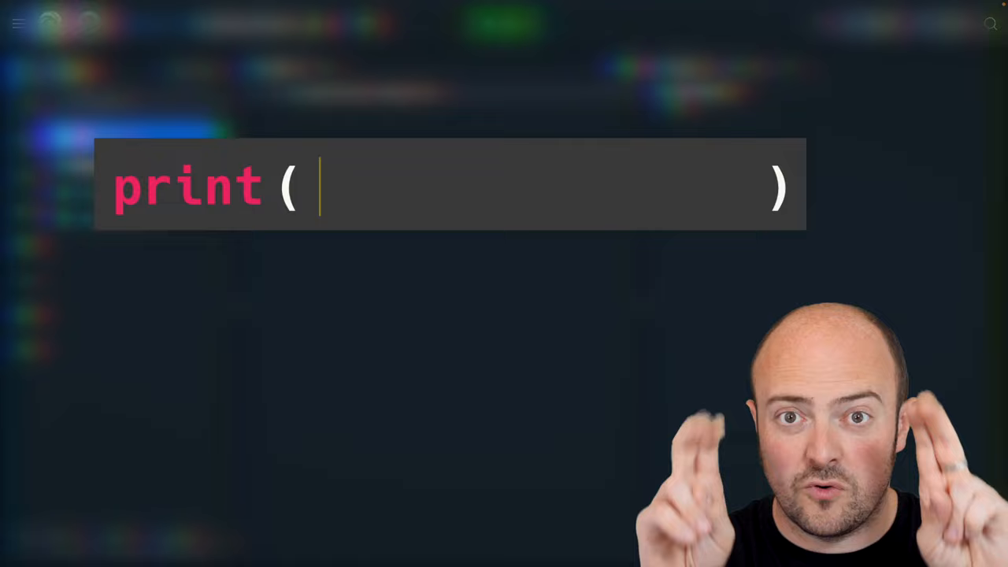
{"action": "type", "text": "\"Hello Replit\""}
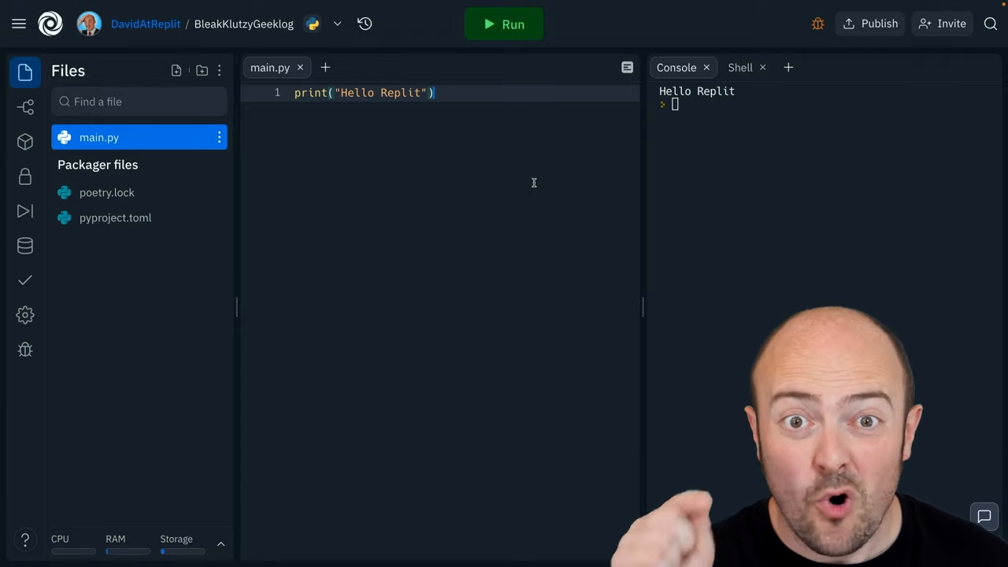
Step: Add print lines for 'and how are you?' and a 😳 emoji, running after each, then add blank lines
{"action": "type", "text": "print(\"\")"}
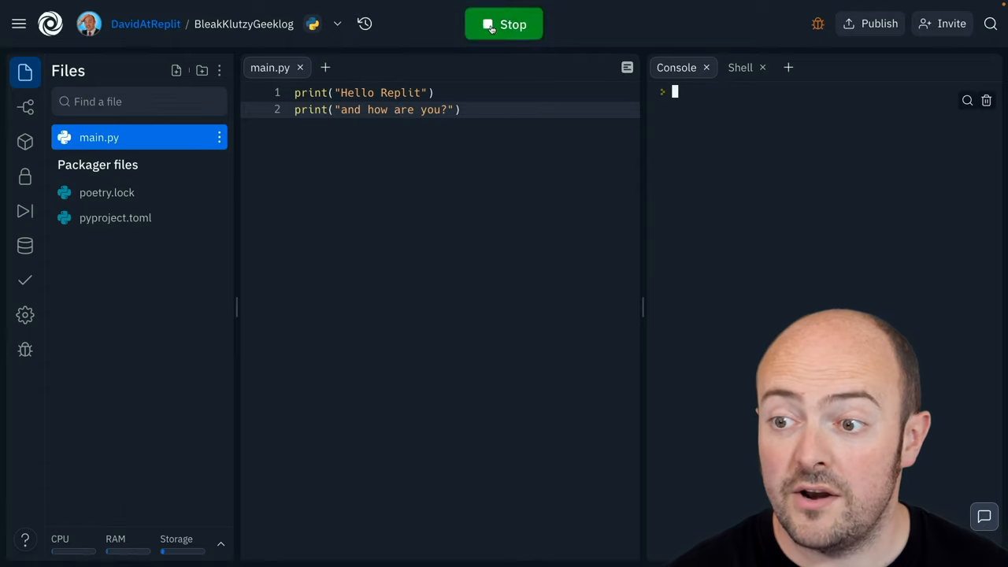
{"action": "left_click", "coordinate": [504, 25]}
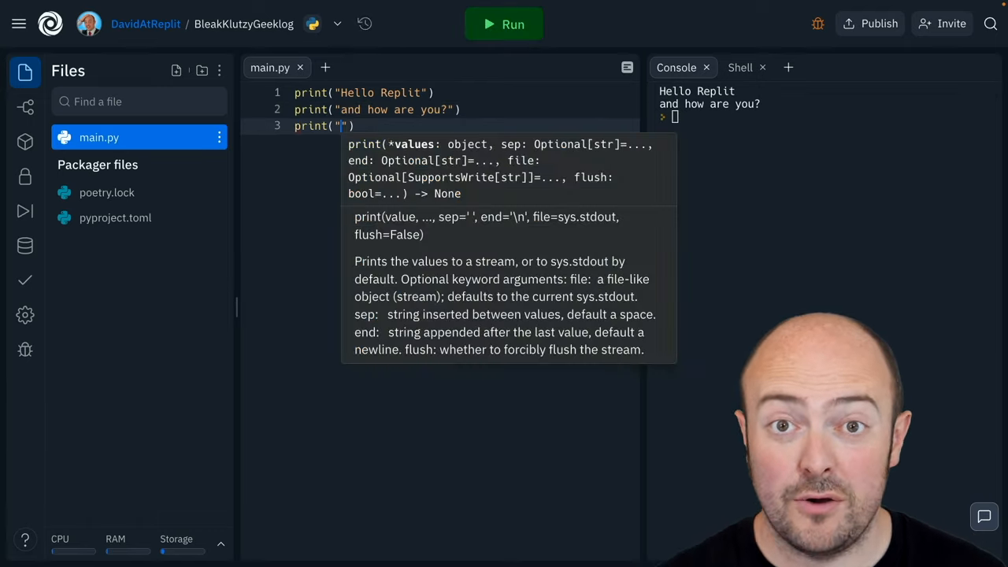
{"action": "type", "text": "😳"}
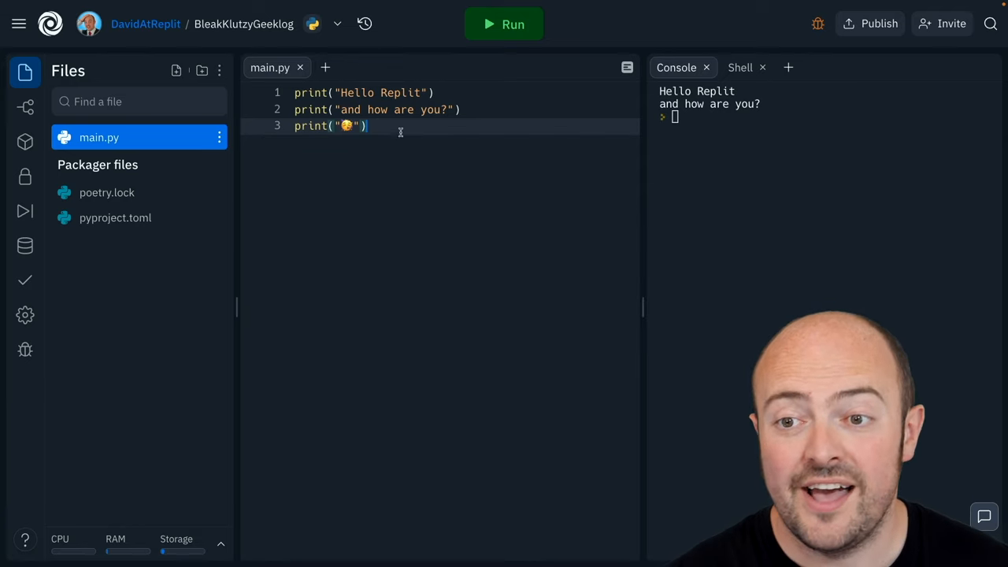
{"action": "left_click", "coordinate": [504, 23]}
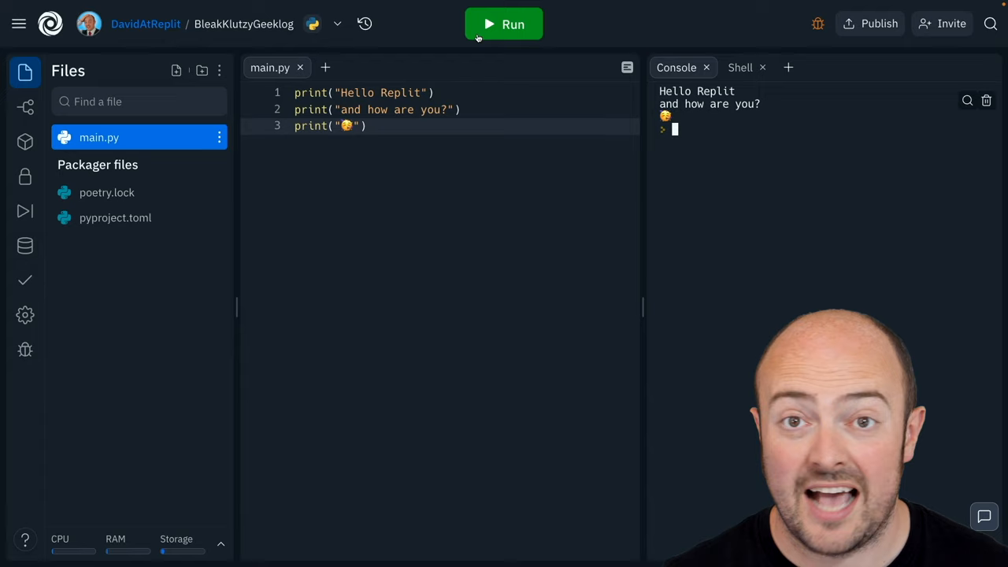
{"action": "key", "text": "enter"}
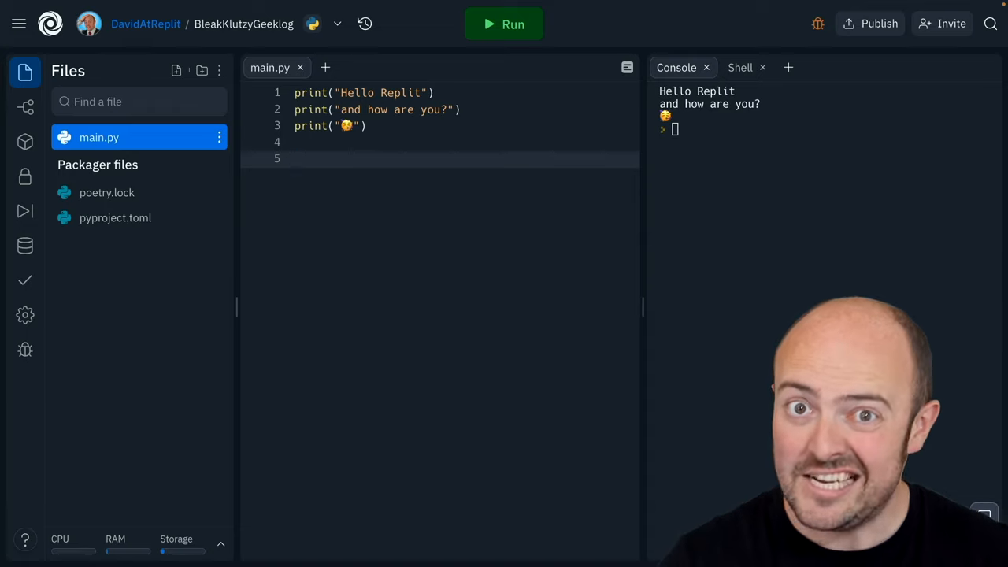
Step: Add a triple-quoted multi-line print of indented BIT, OF, TEXT and run it
{"action": "type", "text": "print(\"\"\""}
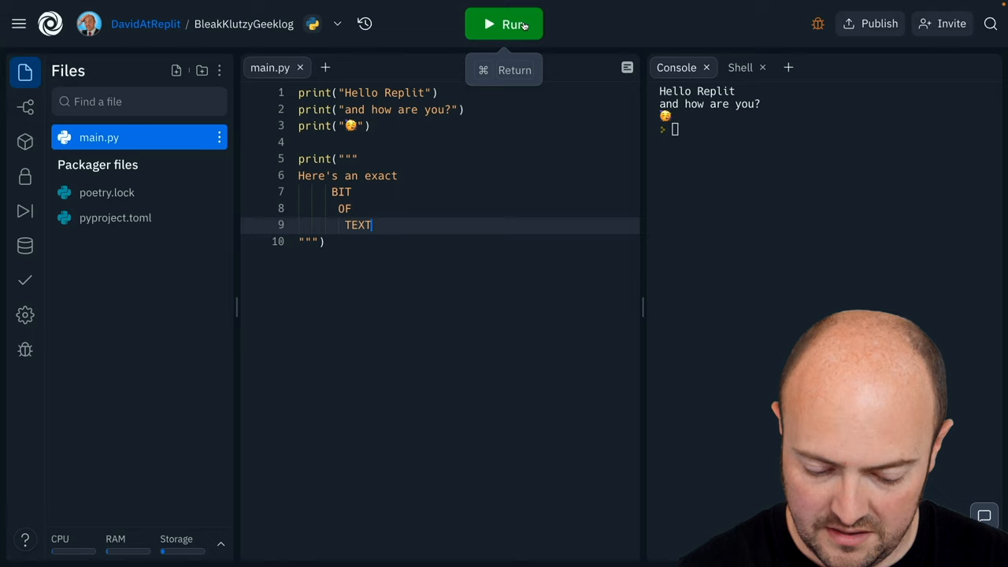
{"action": "left_click", "coordinate": [503, 24]}
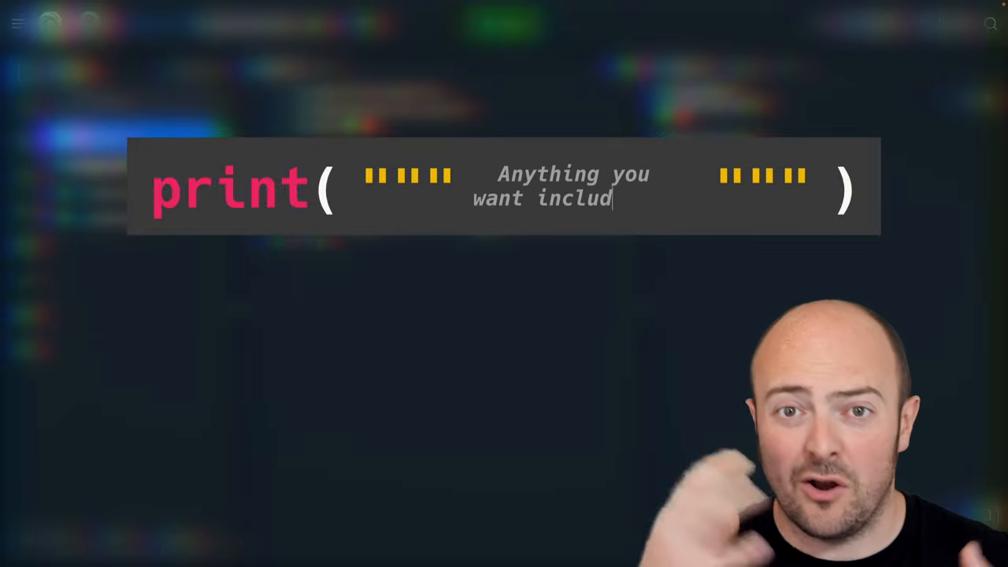
{"action": "type", "text": "ing"}
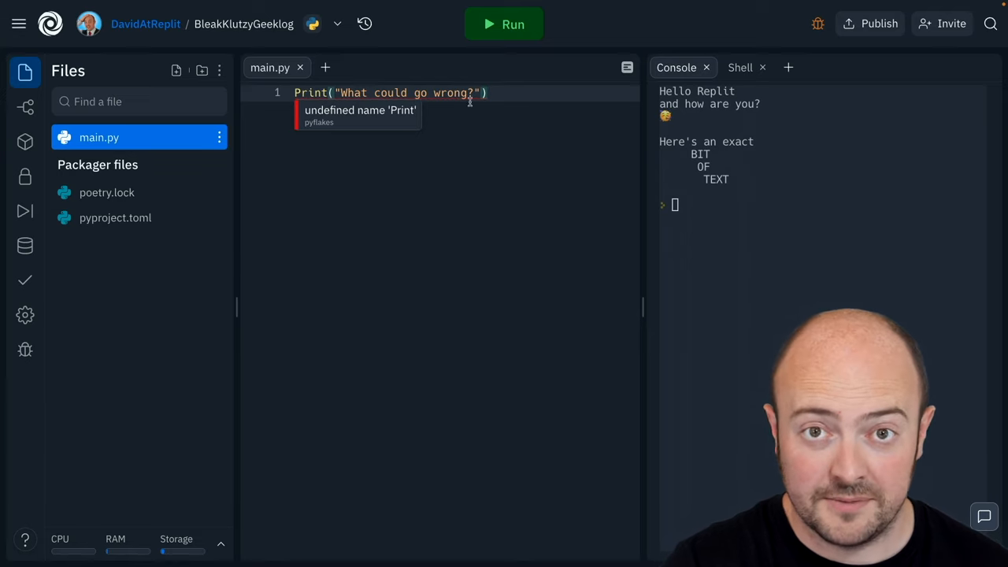
Step: Run the capitalised Print line to show the NameError, then dismiss autocomplete while fixing it
{"action": "left_click", "coordinate": [504, 23]}
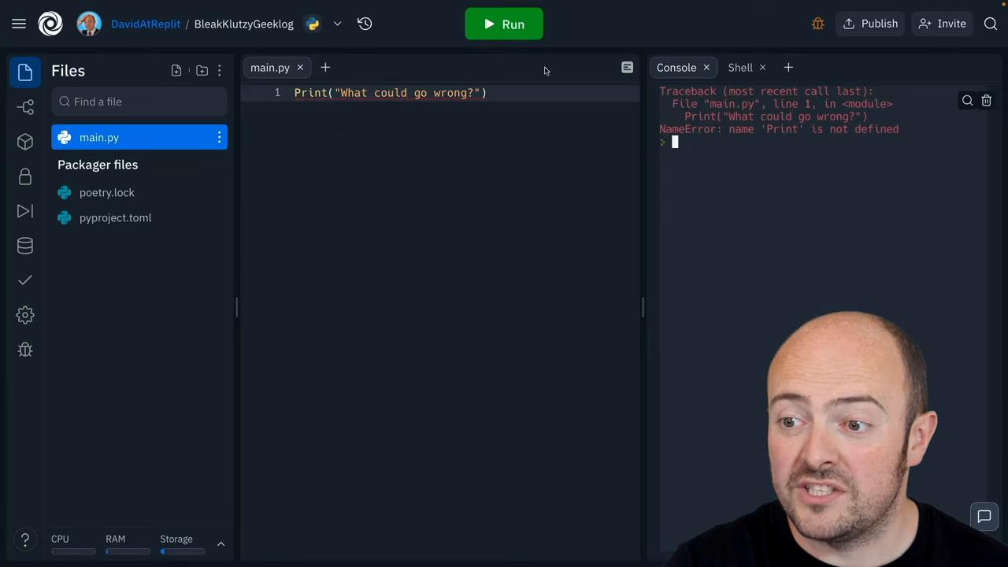
{"action": "mouse_move", "coordinate": [639, 186]}
{"action": "type", "text": "p"}
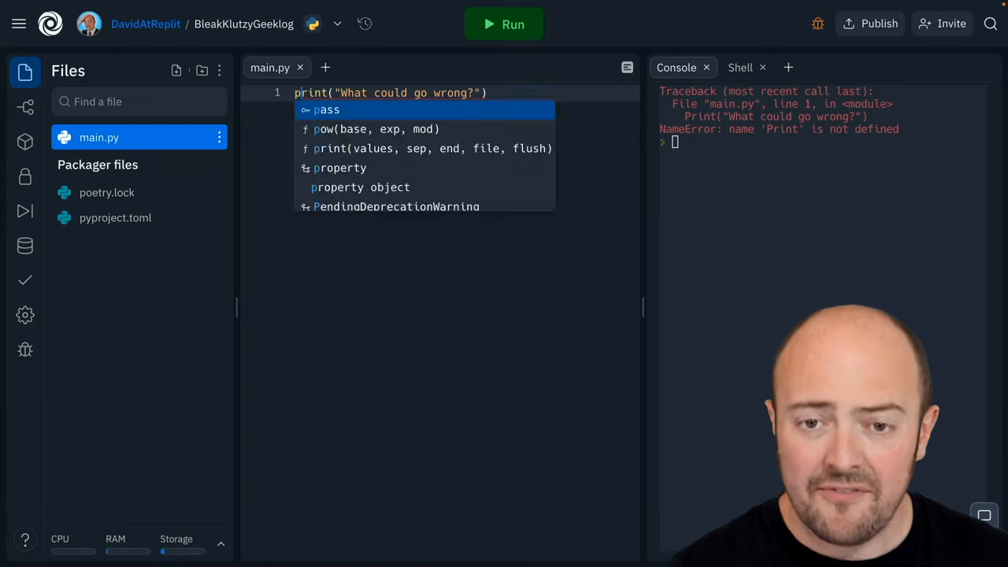
{"action": "key", "text": "Escape"}
{"action": "type", "text": "print \"Hello Again\""}
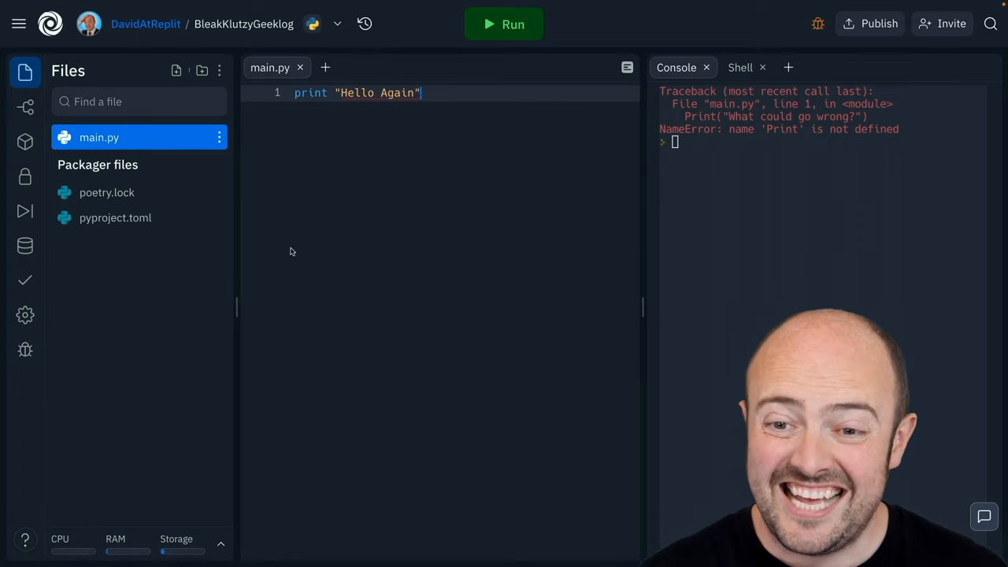
{"action": "mouse_move", "coordinate": [392, 92]}
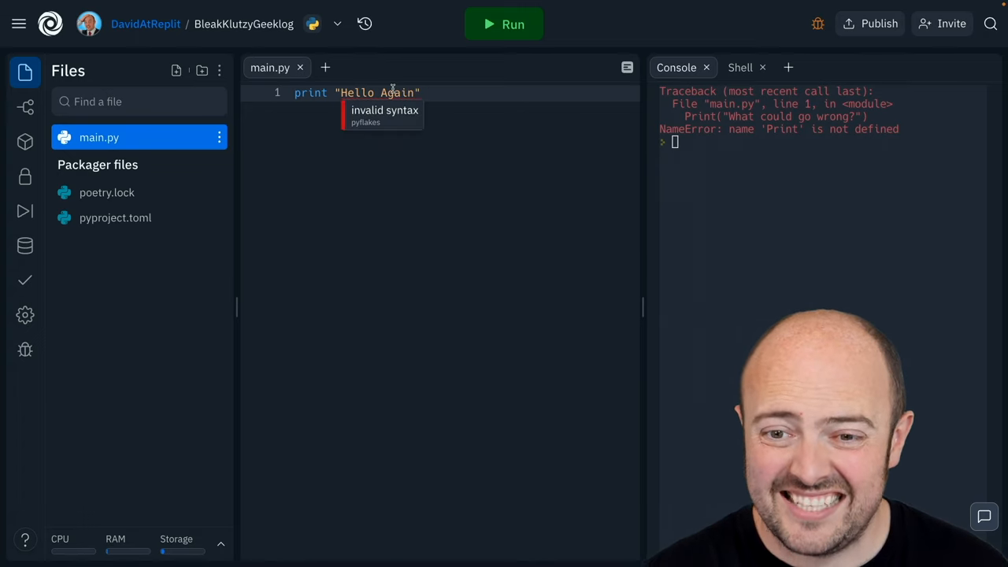
{"action": "mouse_move", "coordinate": [504, 25]}
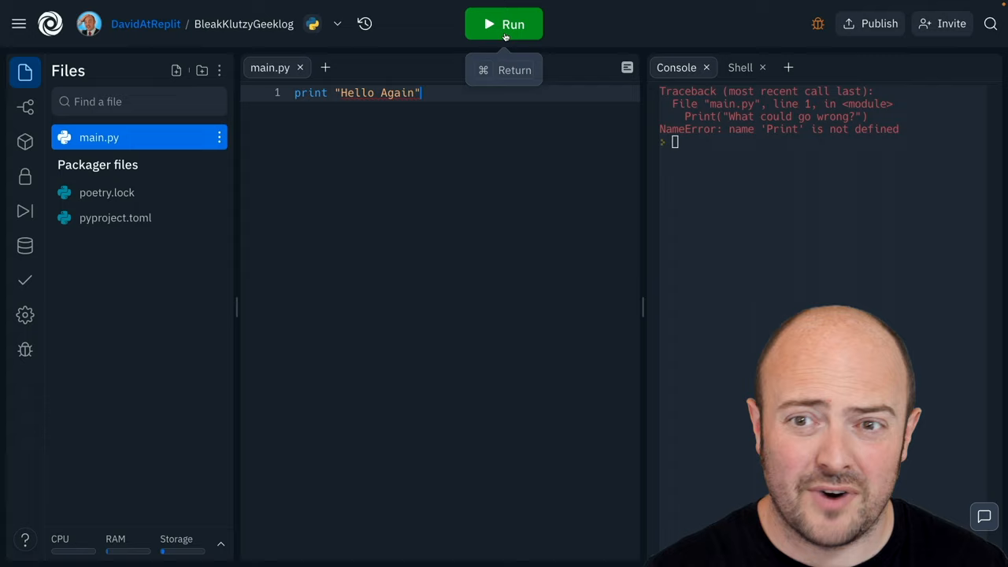
Step: Run print "Hello Again" so the console shows Hello Again
{"action": "left_click", "coordinate": [504, 24]}
{"action": "type", "text": "print(Please work)"}
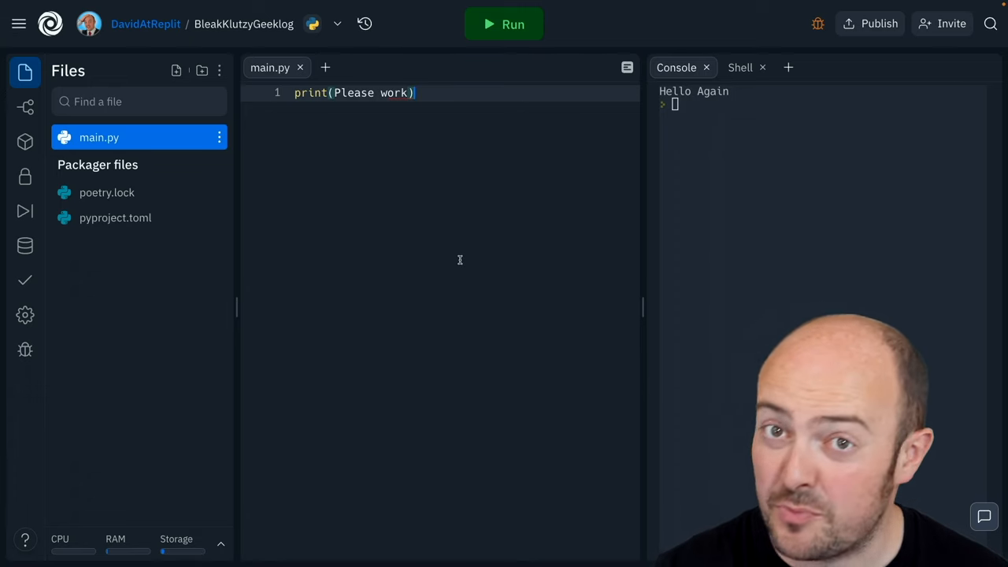
{"action": "mouse_move", "coordinate": [392, 93]}
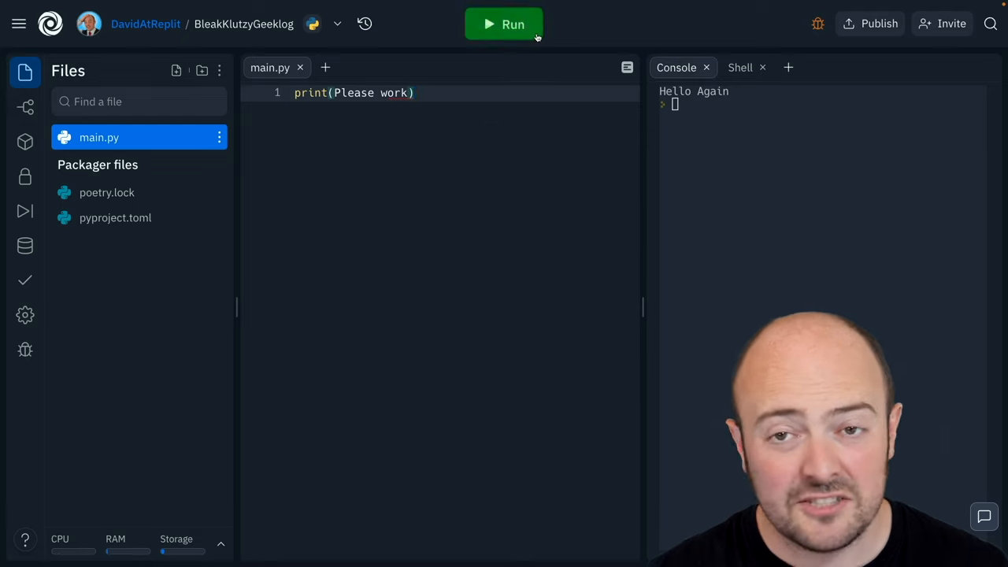
Step: Run print(Please work) to get a SyntaxError, wrap the words in quotes, and rerun
{"action": "left_click", "coordinate": [504, 24]}
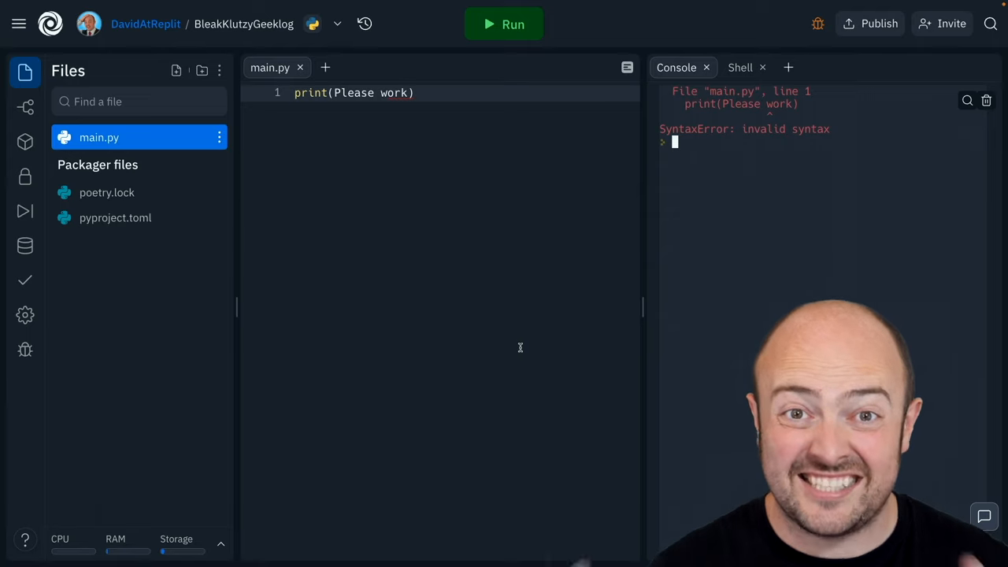
{"action": "double_click", "coordinate": [353, 93]}
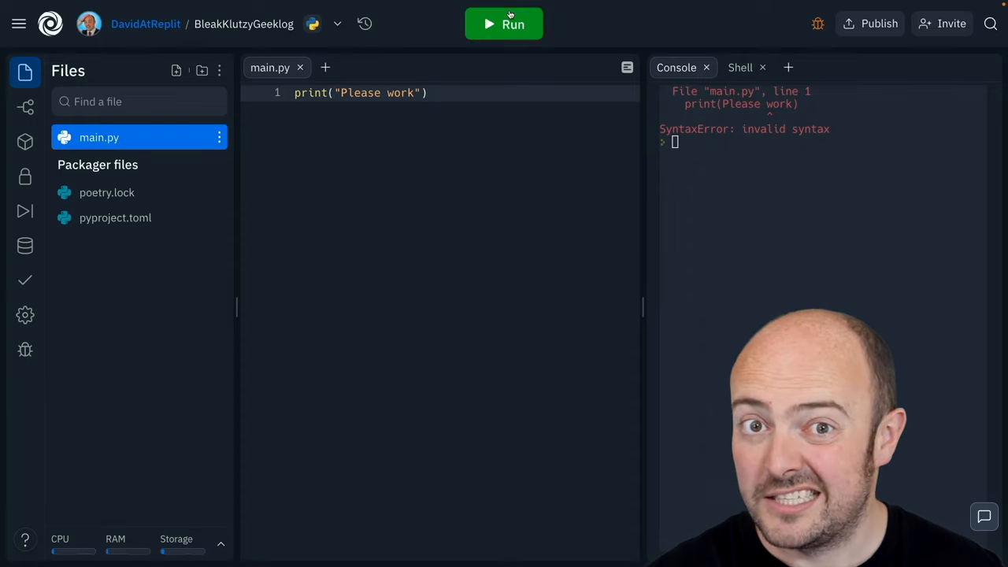
{"action": "left_click", "coordinate": [504, 24]}
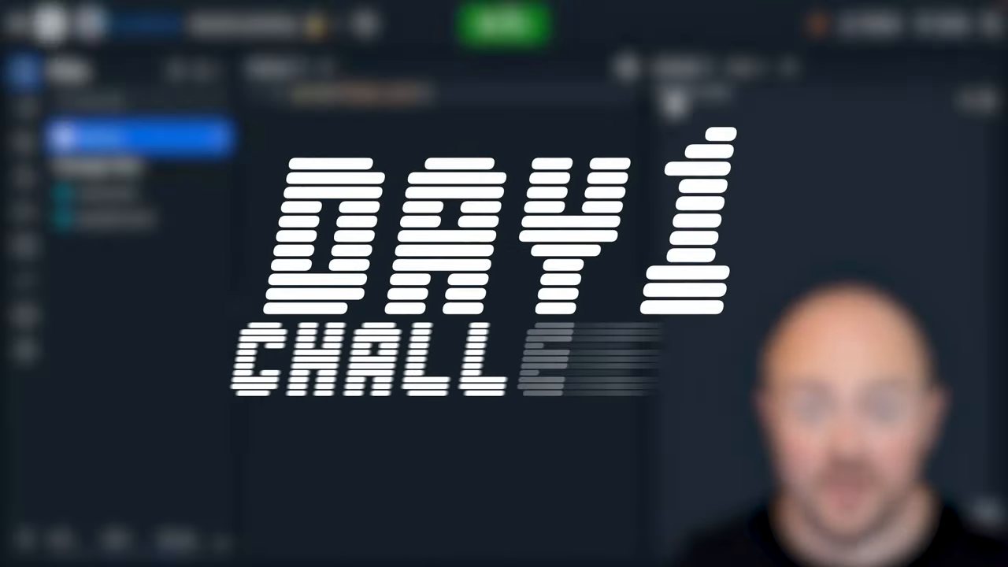
Step: Write the September 20th 2029 pledge with the progress link, then open the Publish dialog
{"action": "left_click", "coordinate": [504, 23]}
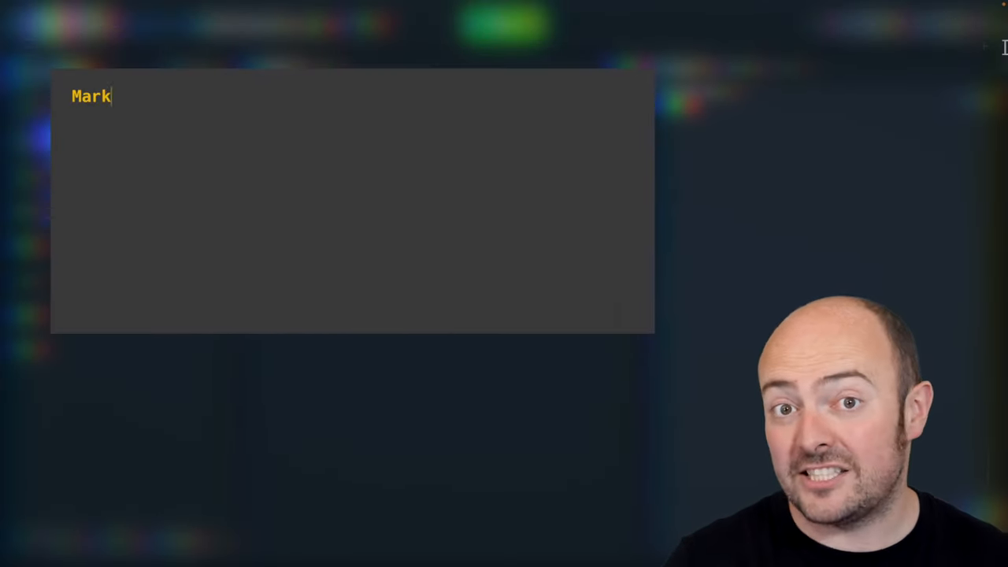
{"action": "type", "text": "September 20th 2029"}
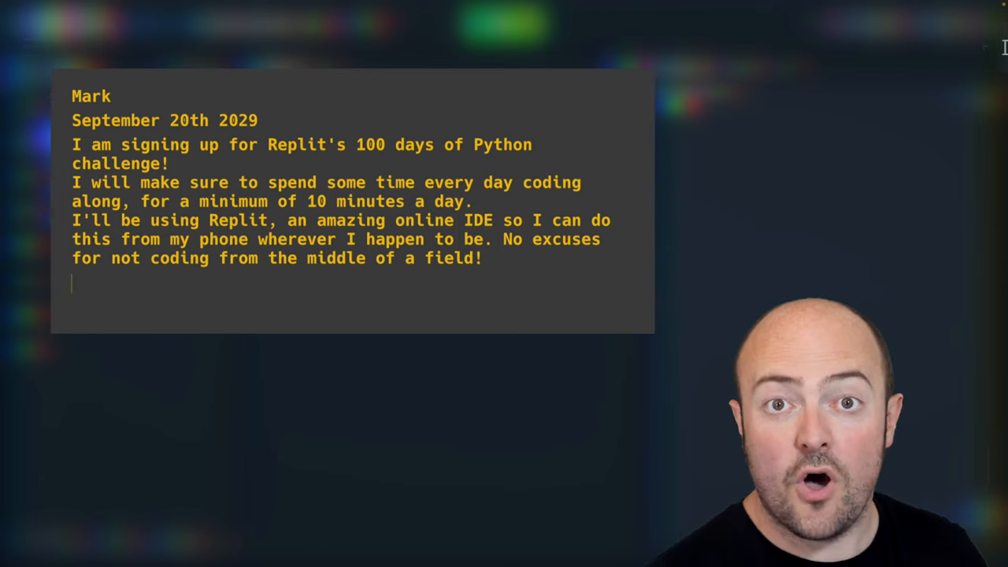
{"action": "type", "text": "I am feeling 🥳"}
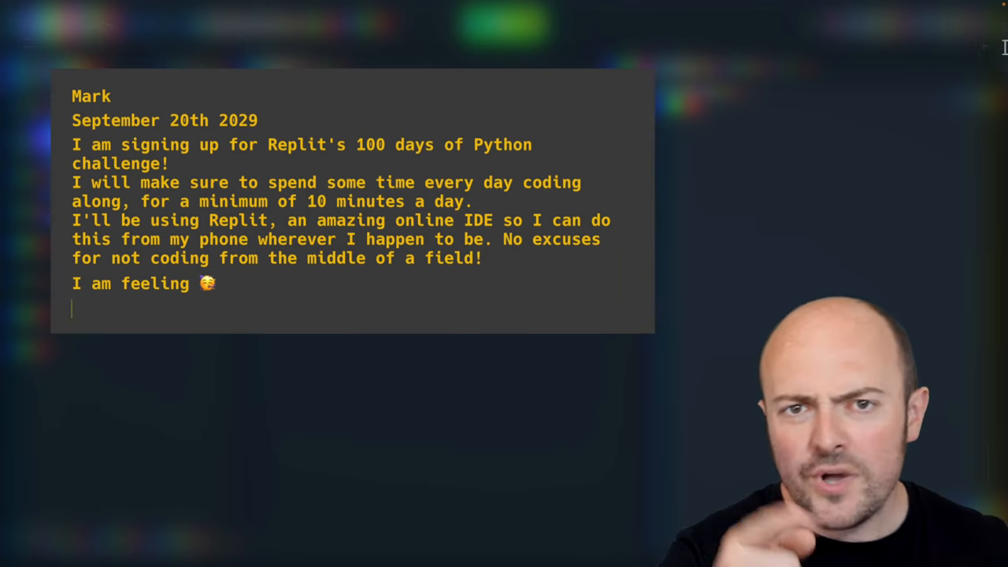
{"action": "type", "text": "You can follow my progress at replit.com/@iAmMarkProbably"}
{"action": "type", "text": "#replit100Da"}
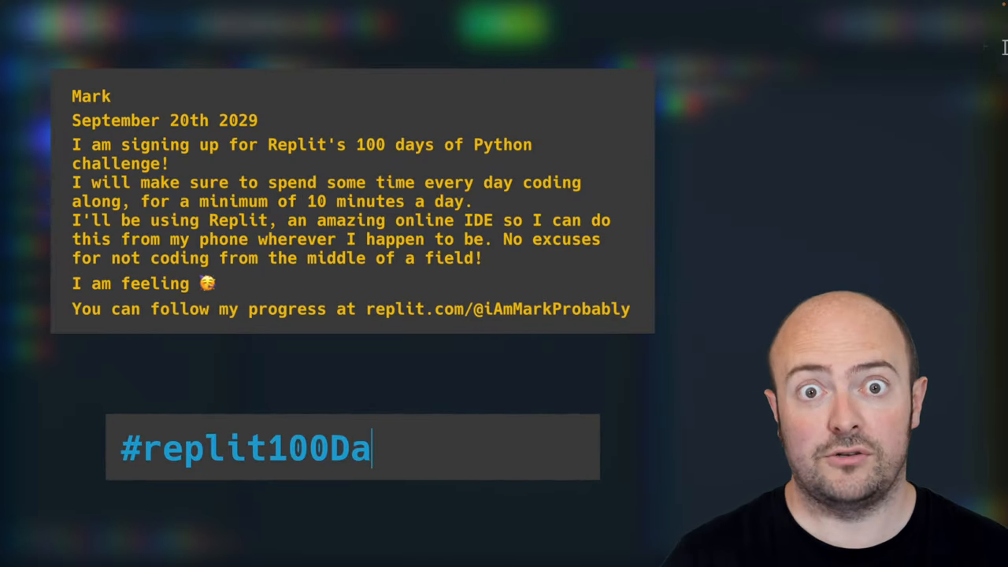
{"action": "type", "text": "ysOfCode"}
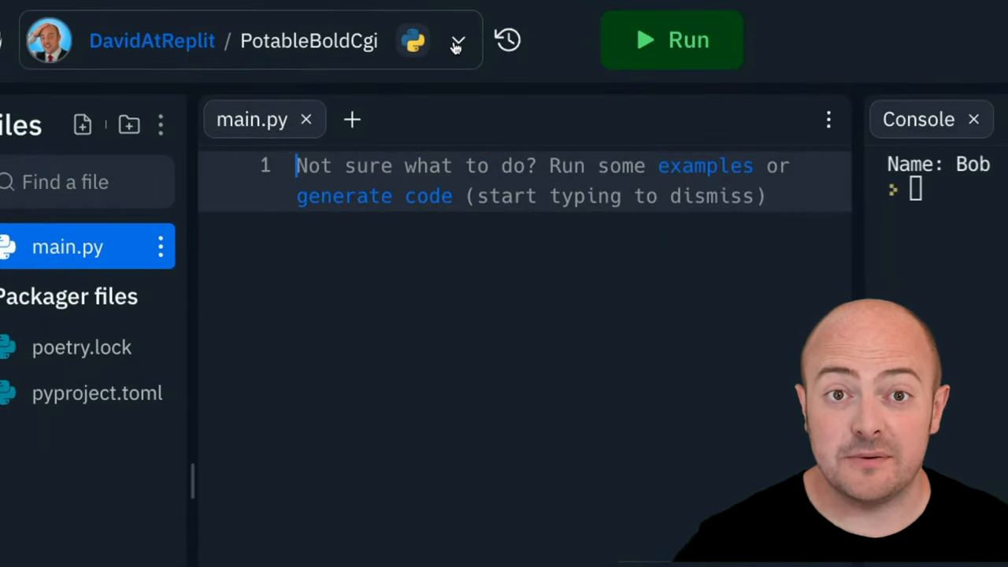
{"action": "left_click", "coordinate": [459, 40]}
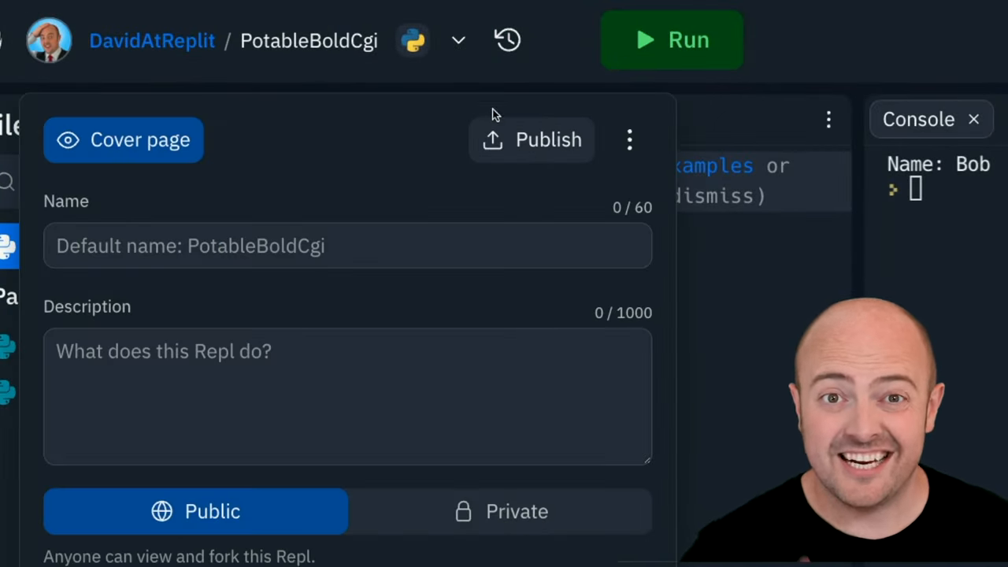
{"action": "left_click", "coordinate": [532, 140]}
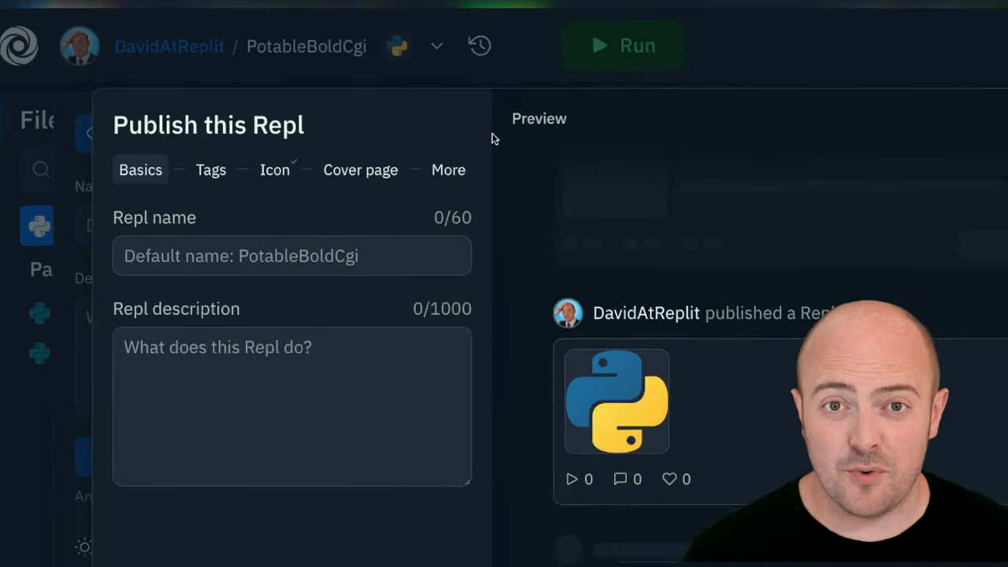